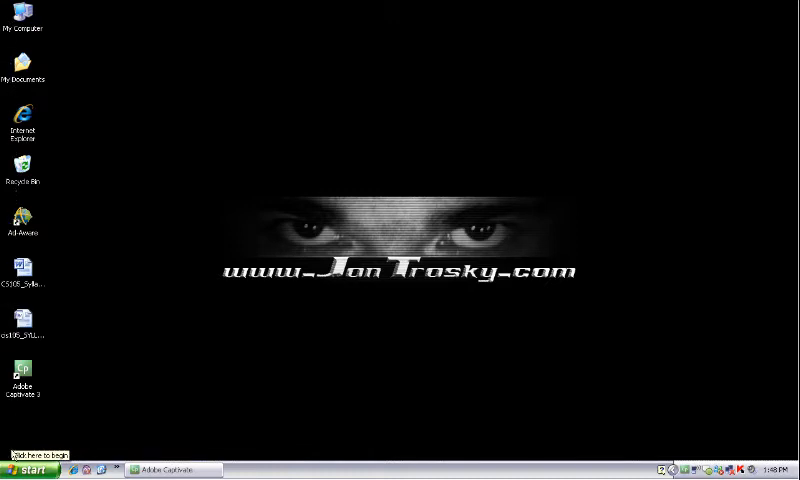
Launch Microsoft Office Word 2007 from the Start menu's programs list.
left_click(28, 470)
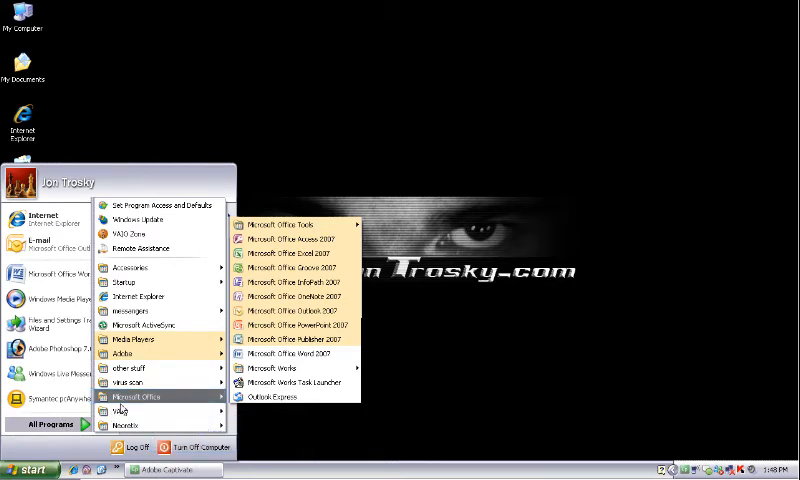
mouse_move(290, 352)
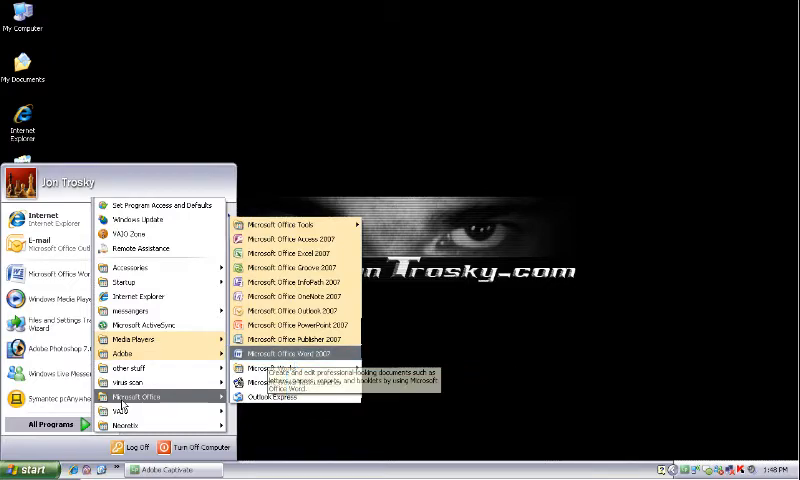
left_click(296, 352)
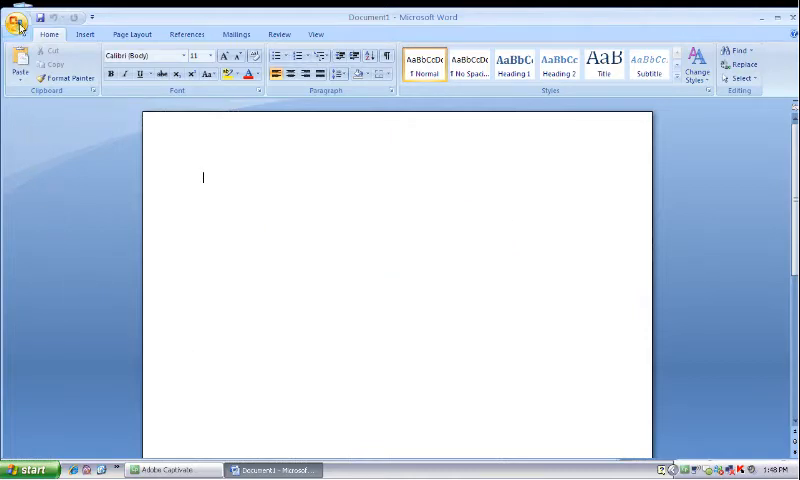
Start a new document from the Office button to reach the template gallery.
left_click(20, 16)
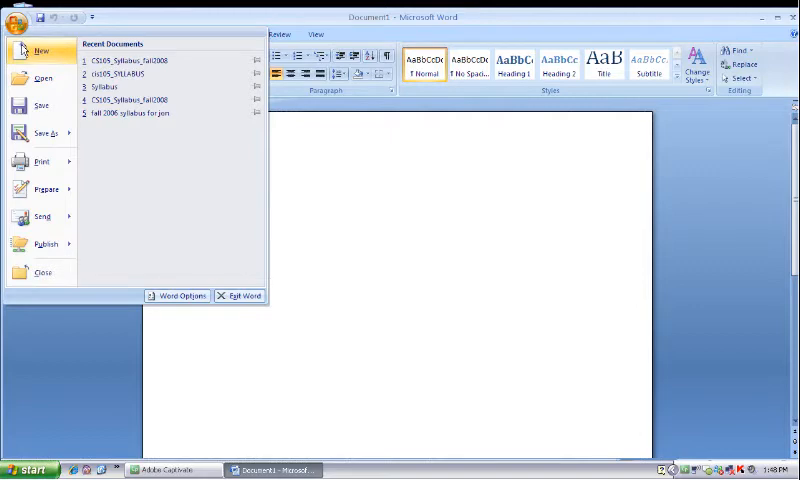
left_click(40, 50)
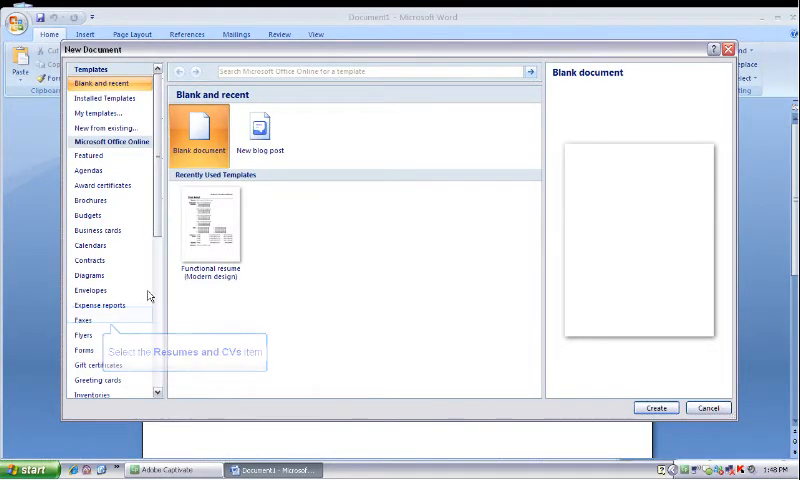
mouse_move(128, 304)
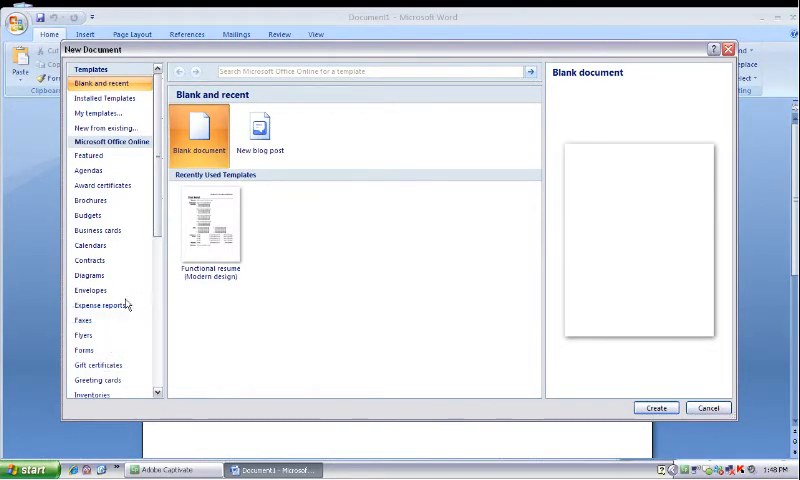
Browse Resumes and CVs > Basic and preview the Blue Line chronological and functional resumes.
left_click(104, 316)
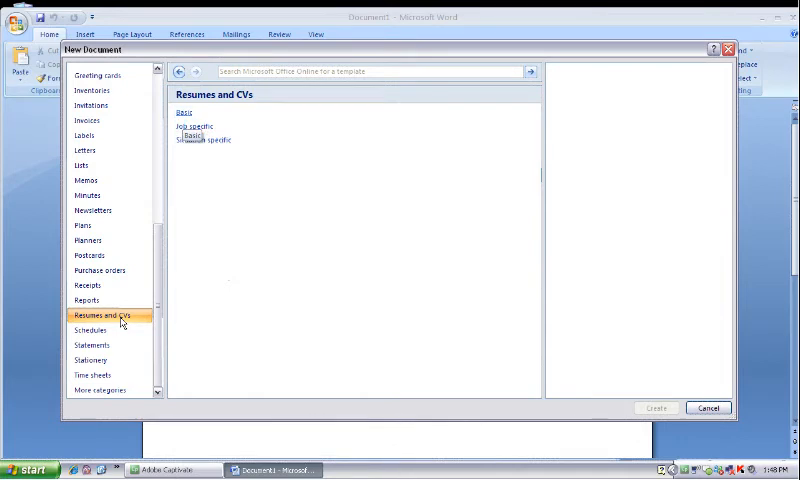
mouse_move(162, 288)
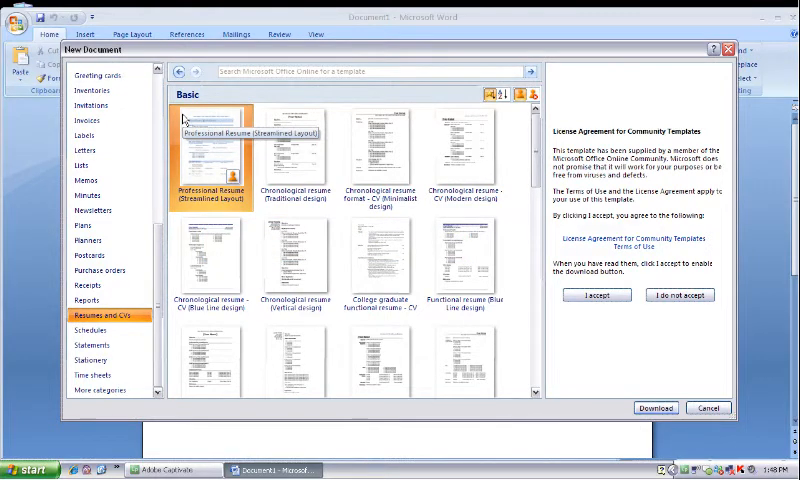
left_click(476, 150)
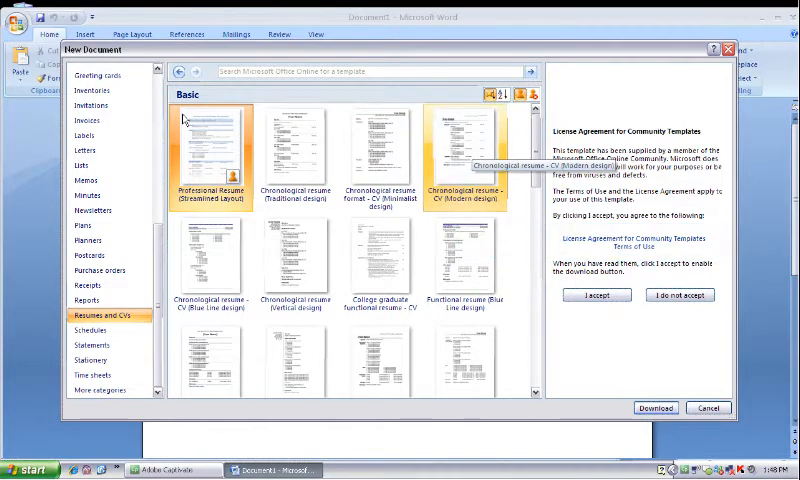
mouse_move(470, 144)
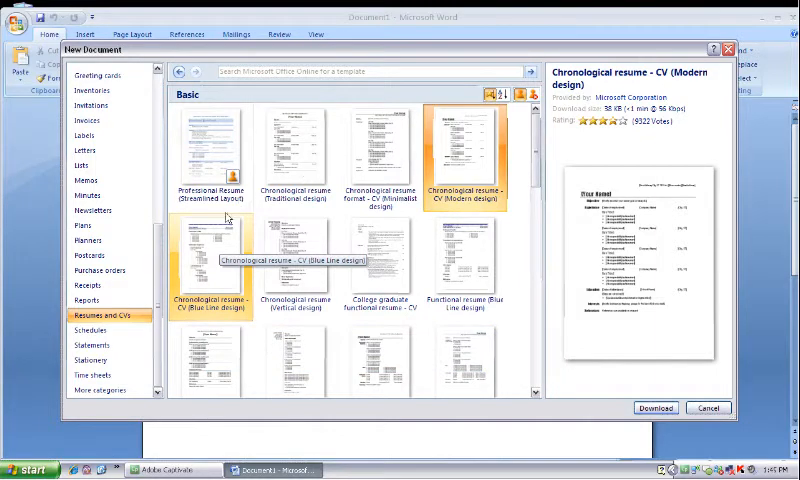
left_click(202, 260)
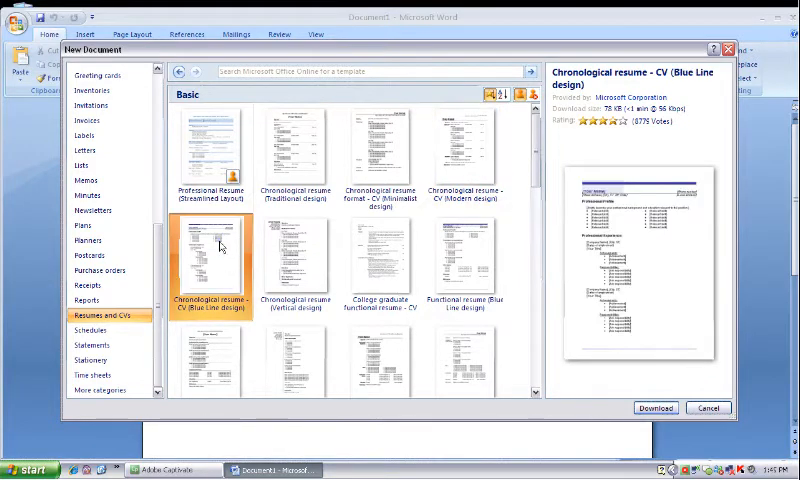
mouse_move(264, 244)
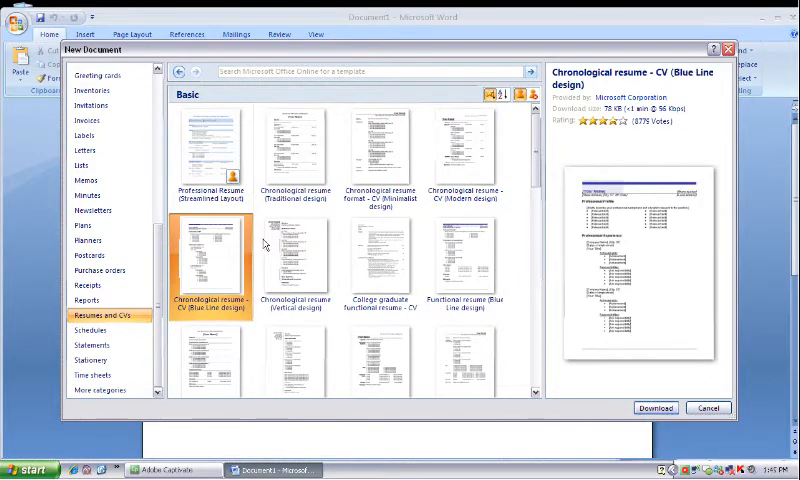
mouse_move(454, 264)
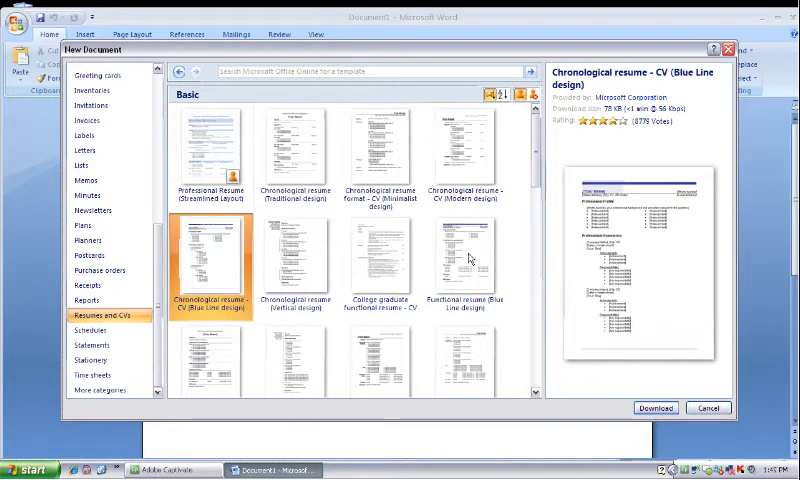
left_click(454, 264)
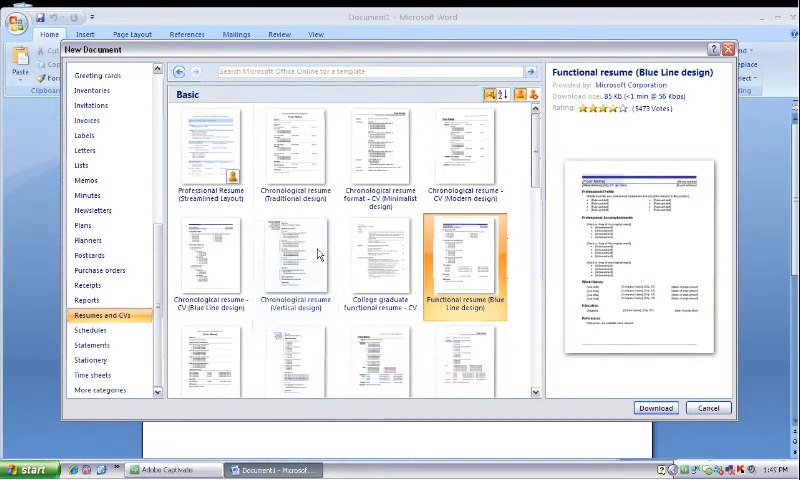
Clear the previewed template so the Community Templates license agreement shows again.
left_click(296, 264)
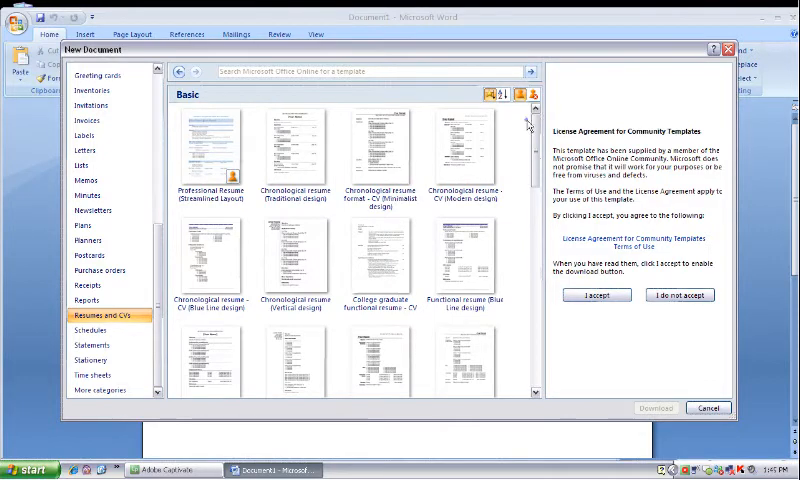
Select and preview the Chronological resume – CV (Modern design) template.
left_click(464, 150)
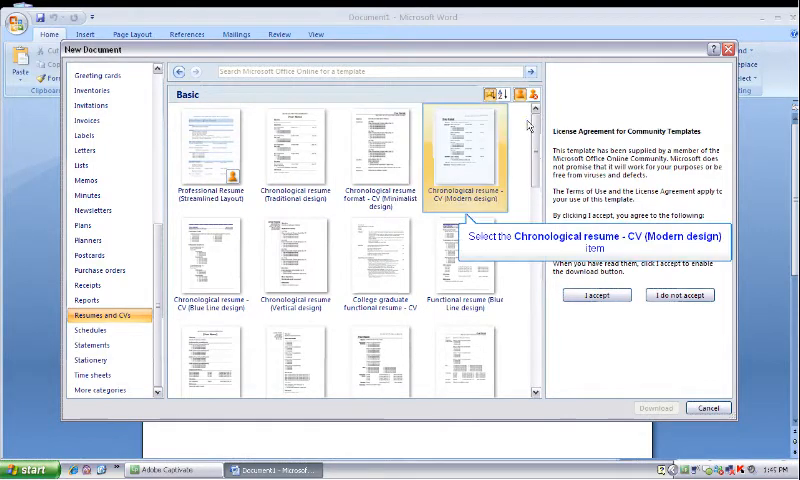
left_click(470, 150)
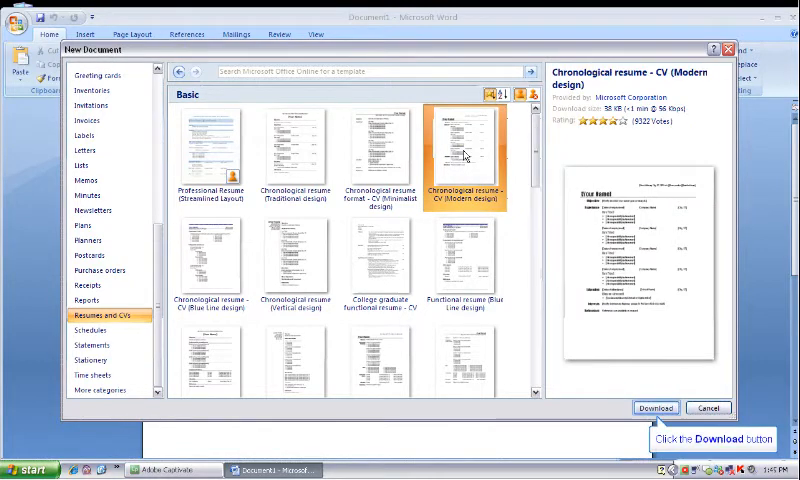
mouse_move(630, 290)
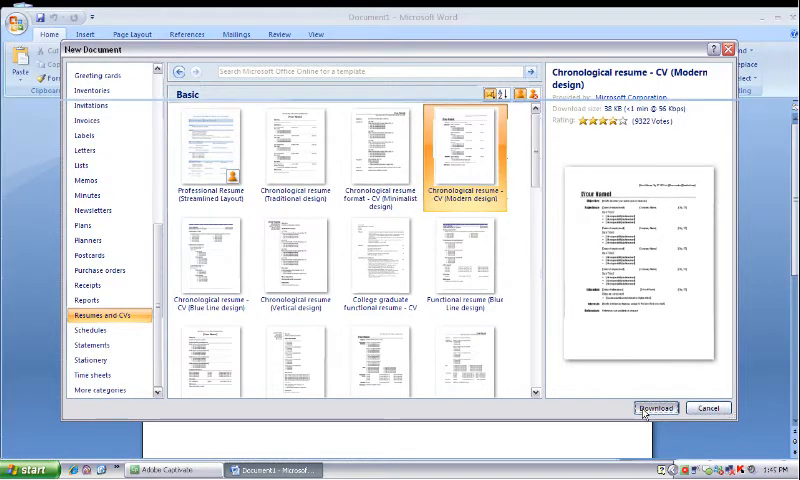
Download the Modern design chronological template as a new résumé document.
left_click(656, 408)
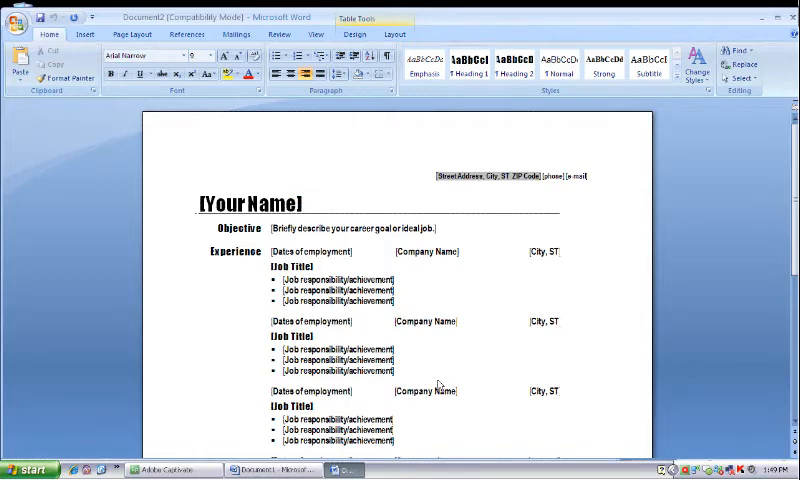
mouse_move(310, 228)
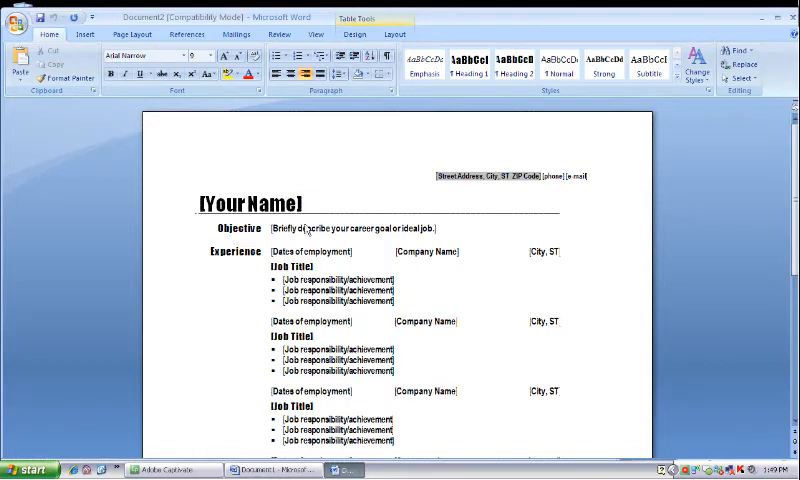
Set the name heading to Jon Trosky and begin the objective with "To secure a".
type("Jo")
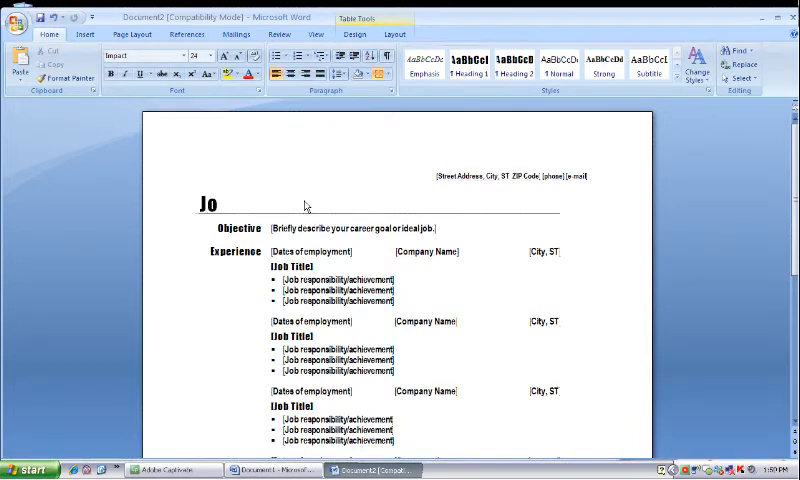
type("n Troi")
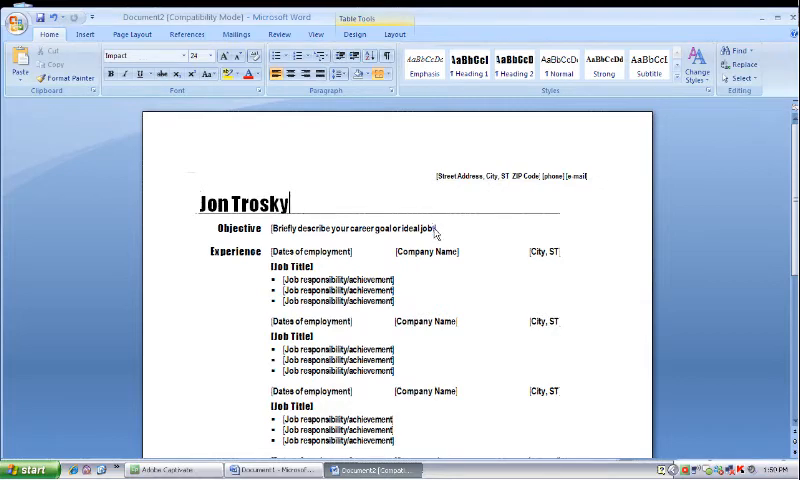
type("To secure a ...")
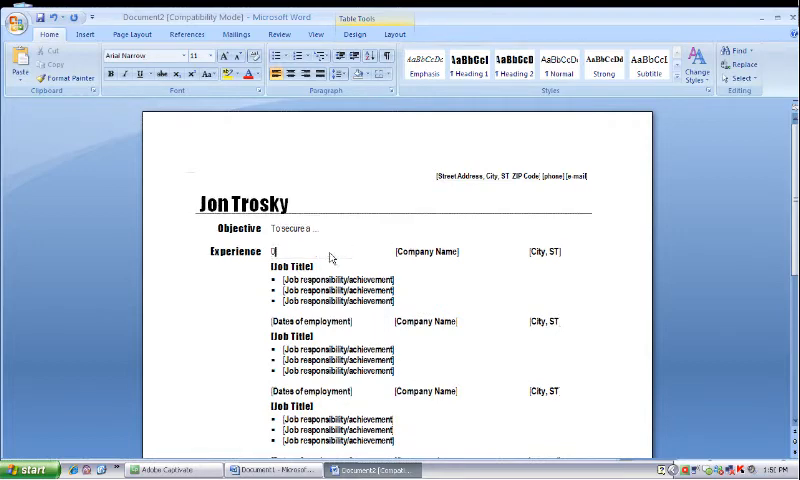
Fill the first Experience entry with dates from 02/22, employer, Town of location and The boss title.
type("02/22/04 – 09/28/07")
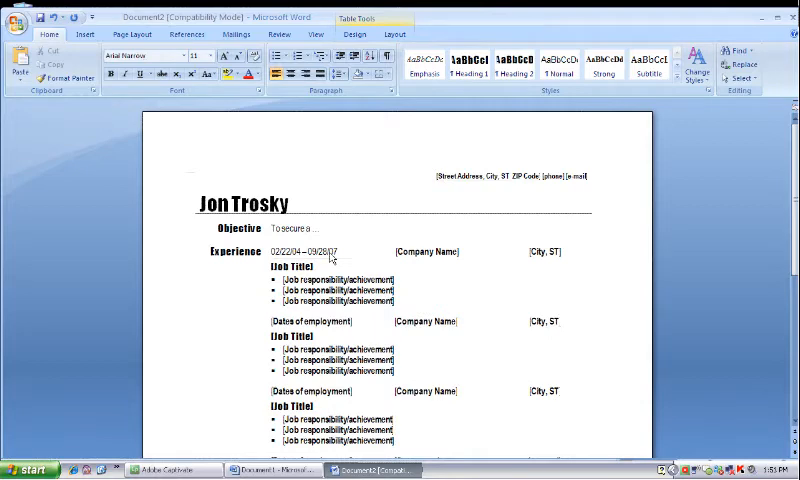
mouse_move(388, 258)
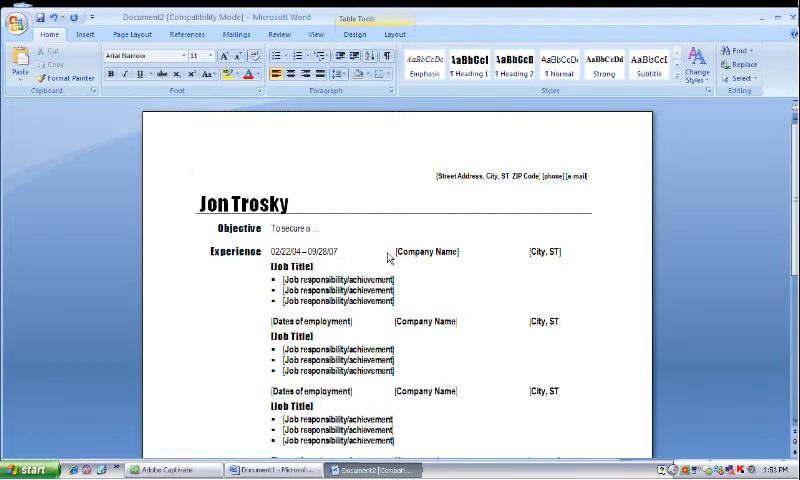
type("grd")
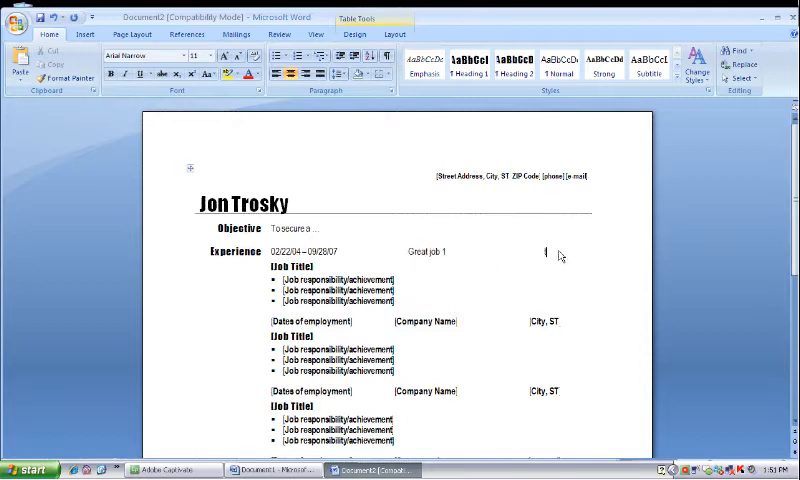
type("Town of choice")
left_click(292, 266)
type("The")
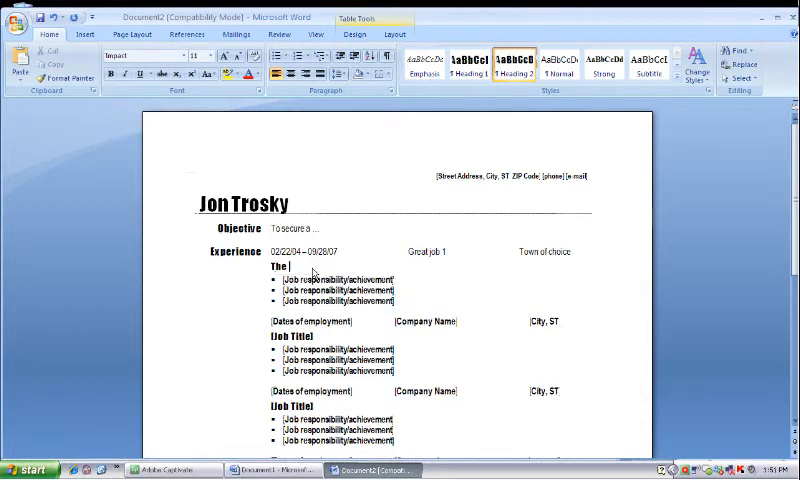
type("boss")
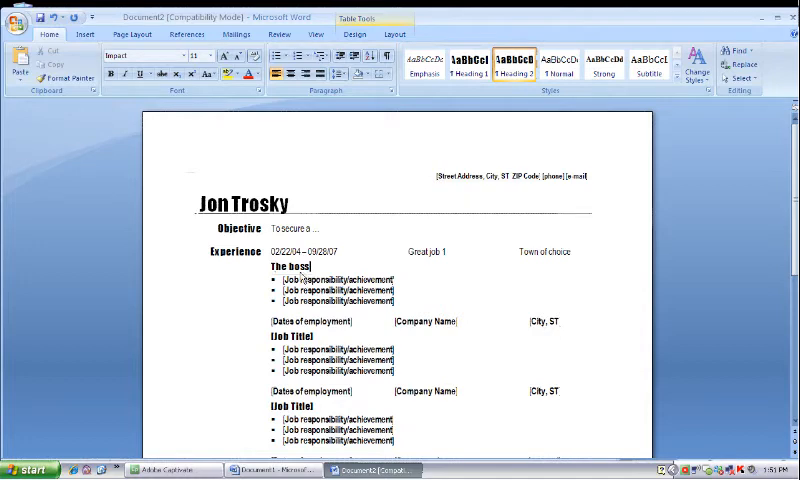
Write the first responsibility bullet: Making everyone work for me and then I take the credit.
type("mak")
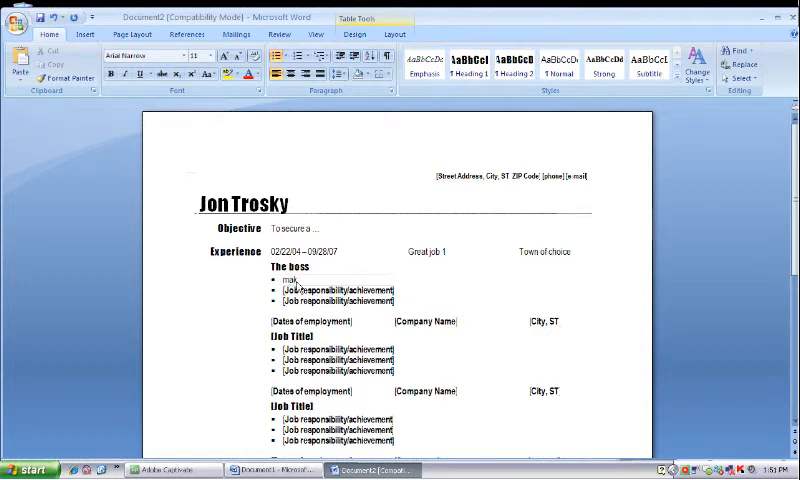
type("Making e")
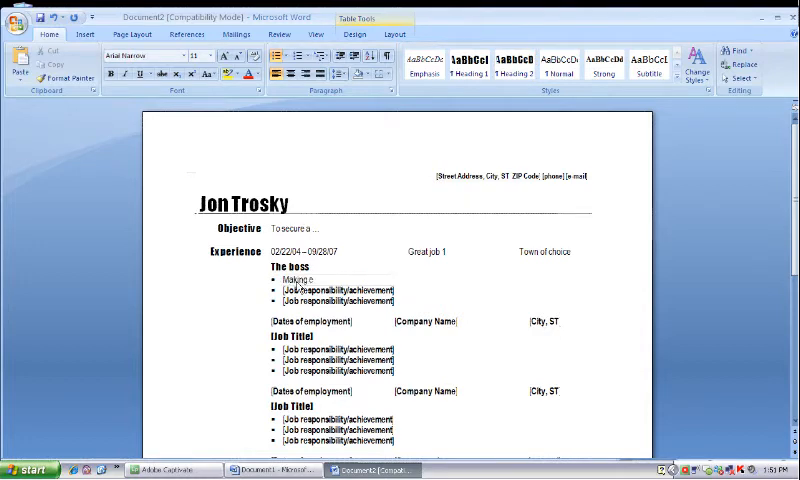
type("veryone do the w")
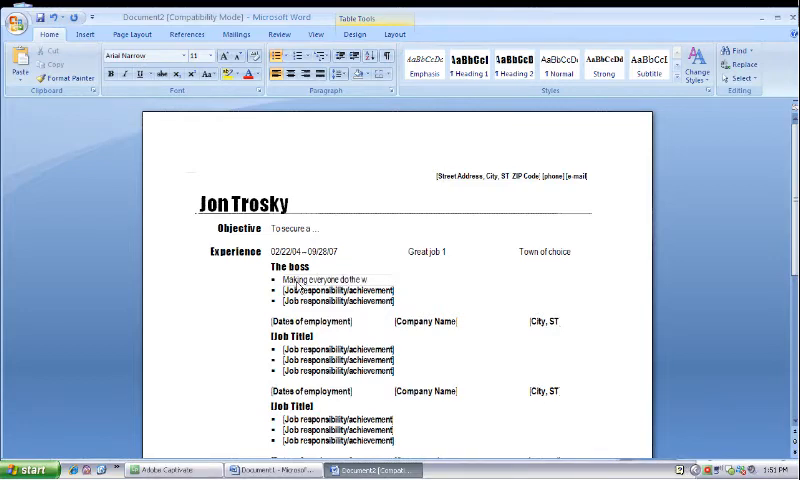
type("ork for me")
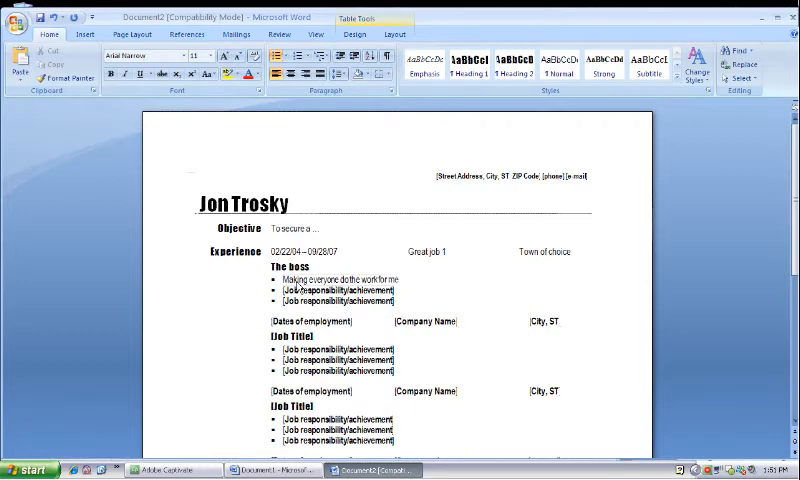
type("and then")
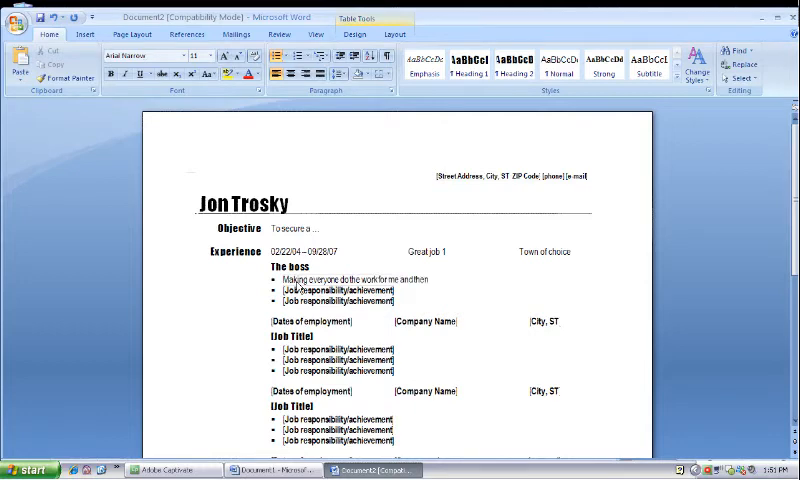
type("I take th")
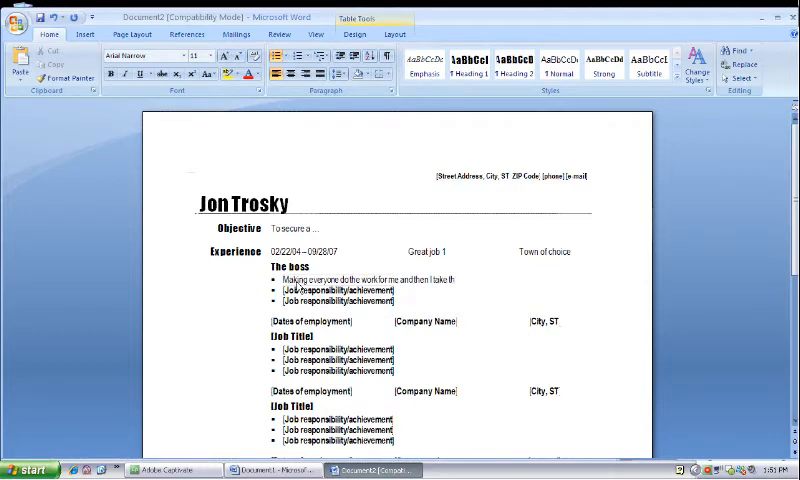
type("credit")
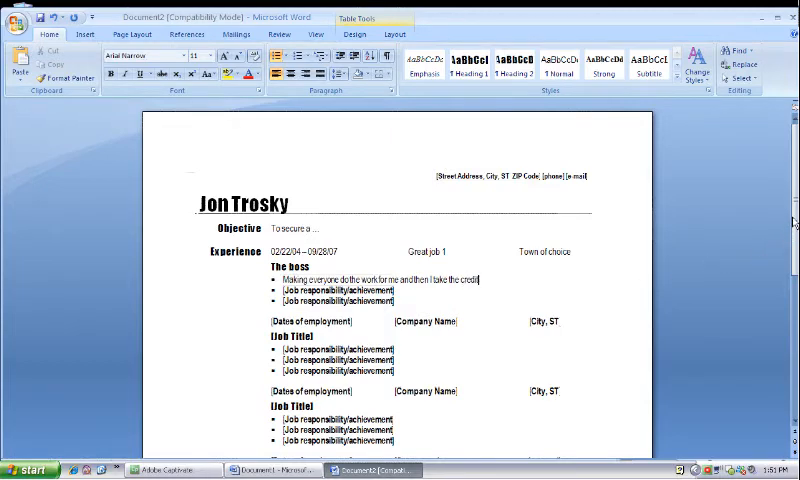
Fill Education with Desales University, Quakertown, PA, and a Masters Degree.
scroll("down", 3)
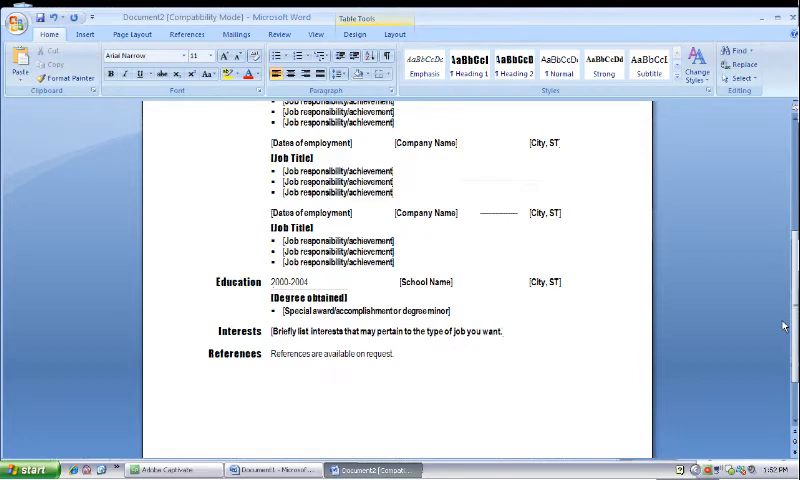
mouse_move(420, 292)
type("Desales University")
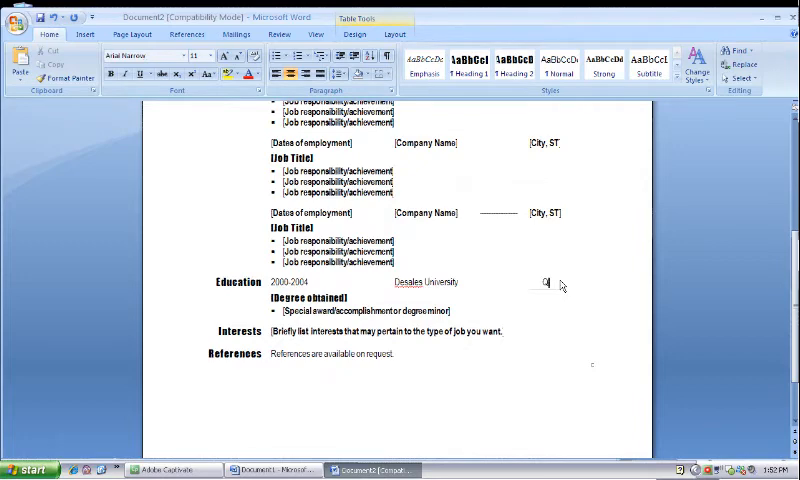
type("uakertow")
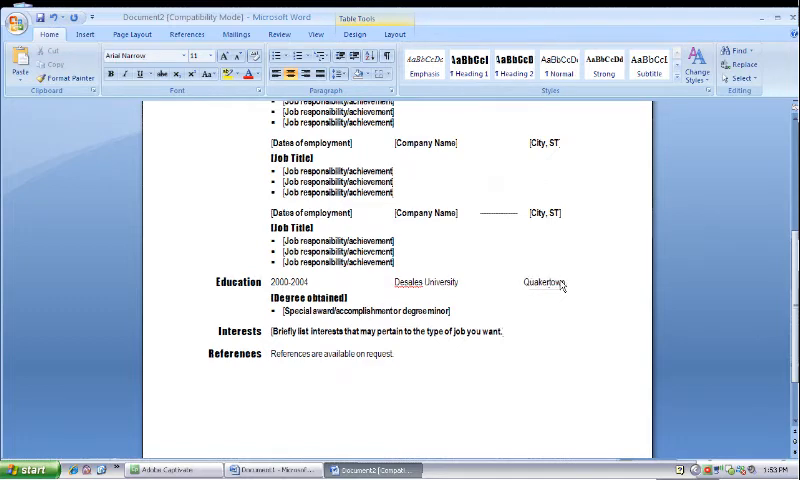
type(", PA")
left_click(308, 298)
type("Mast")
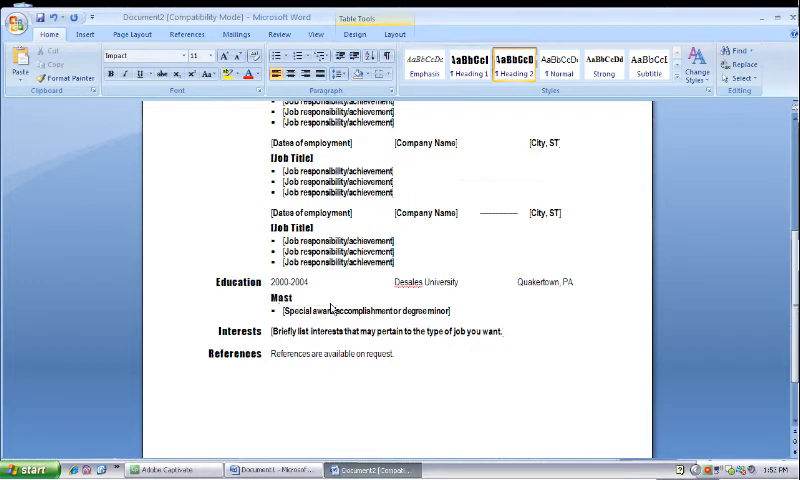
type("ers Degr")
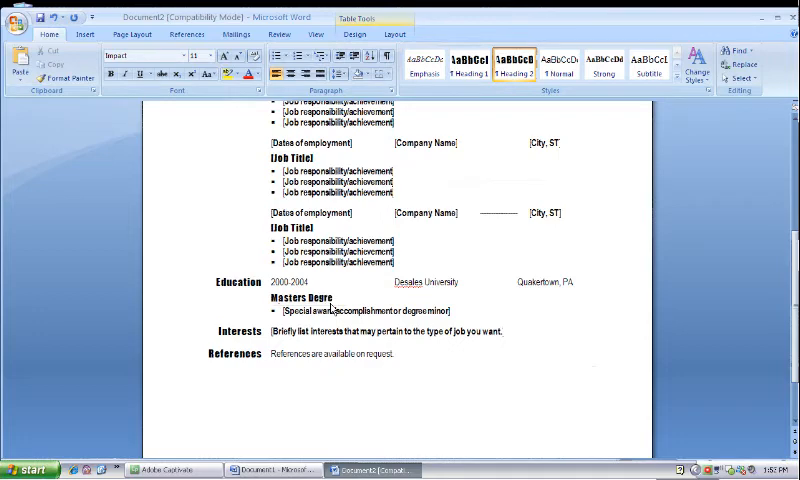
type("e (MSIT")
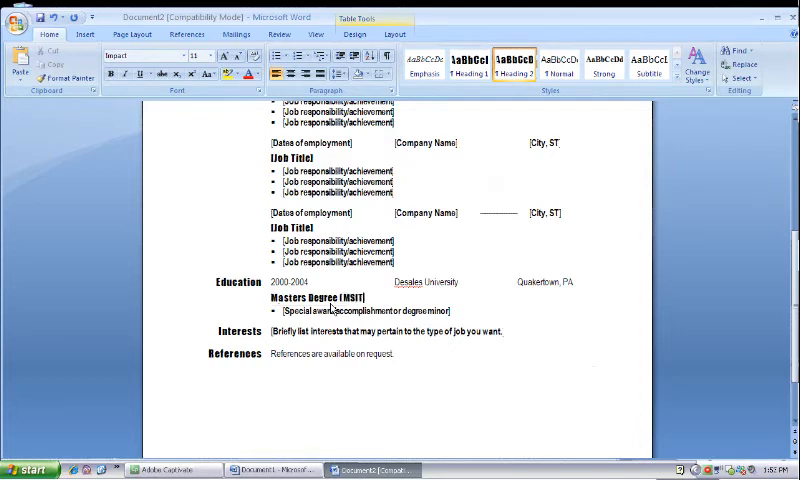
mouse_move(322, 322)
type("Deans List")
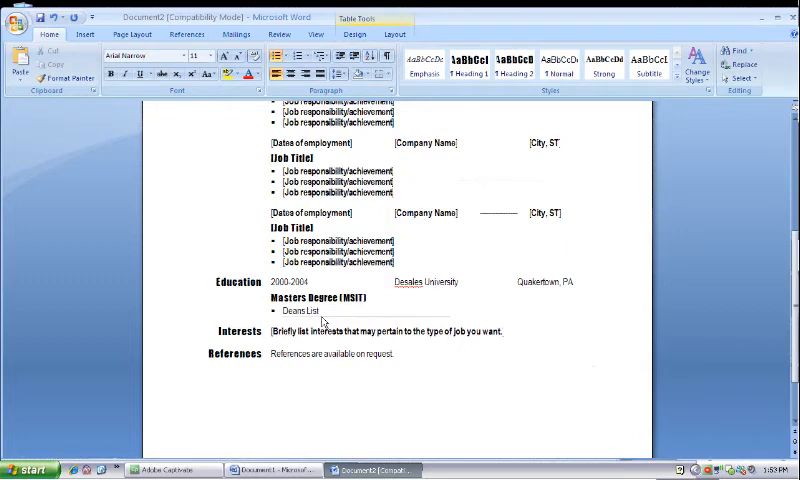
Add a 4 years note under the degree and set Interests to Stuff and Things.
type("4 years")
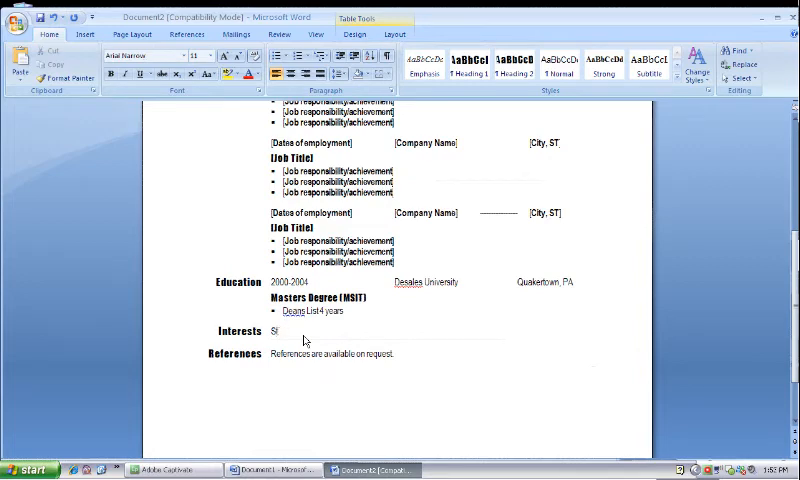
type("Stuff and")
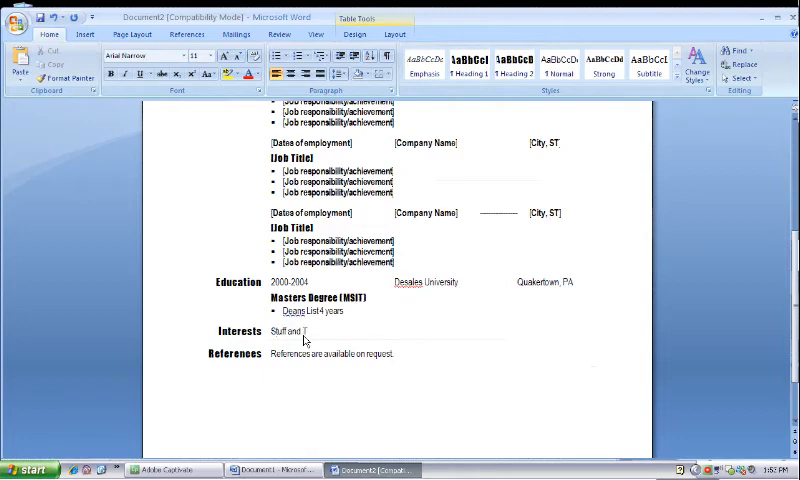
type("Things")
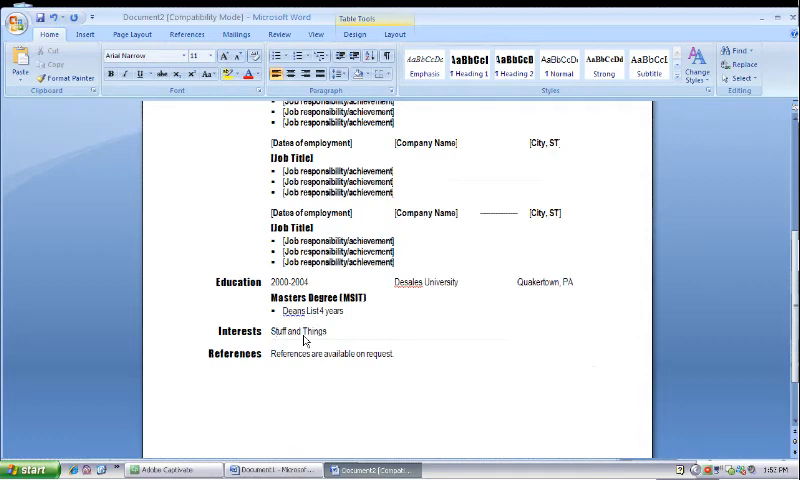
mouse_move(344, 348)
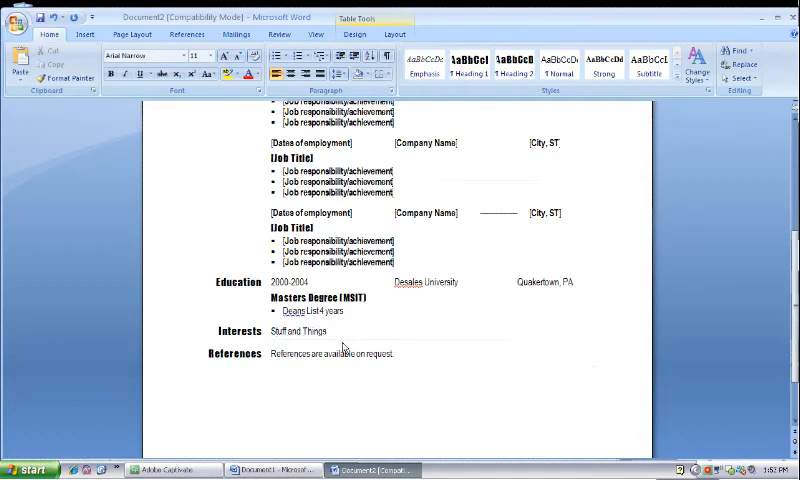
Write that many jobs require a reference, so make sure to have one that has a reference.
type("Many jobs")
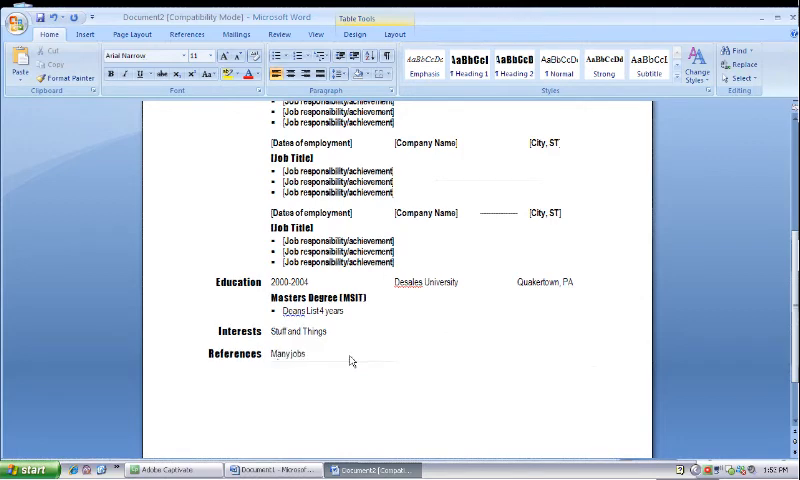
type("require a r")
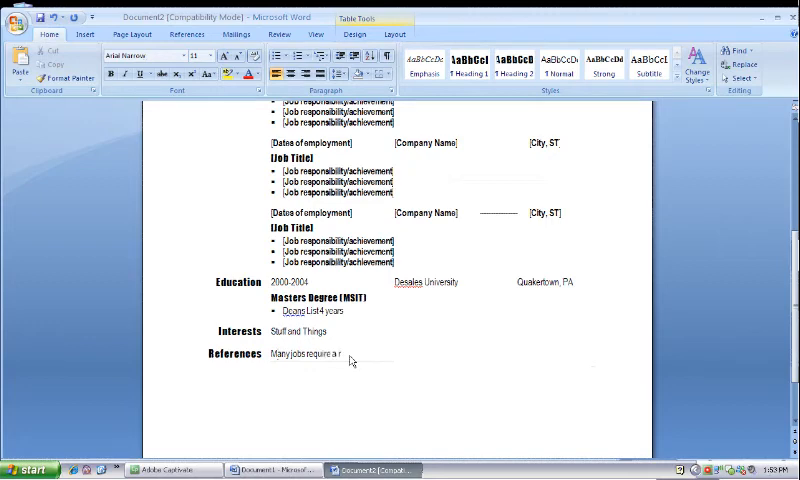
type("efera")
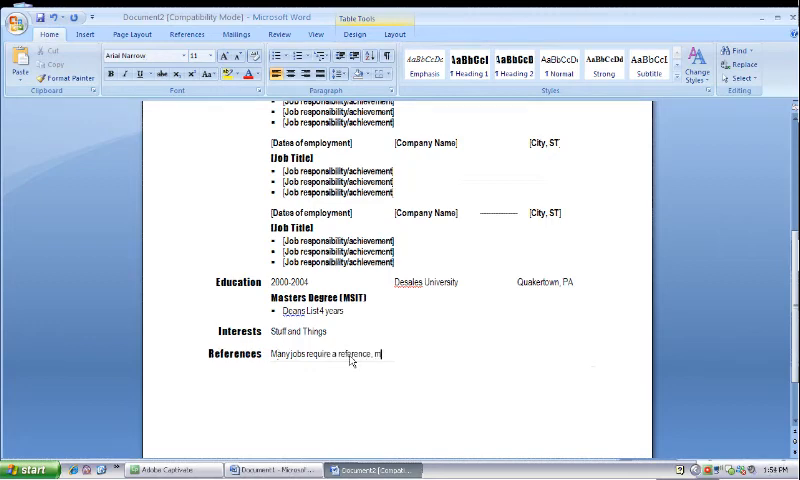
type("ake.")
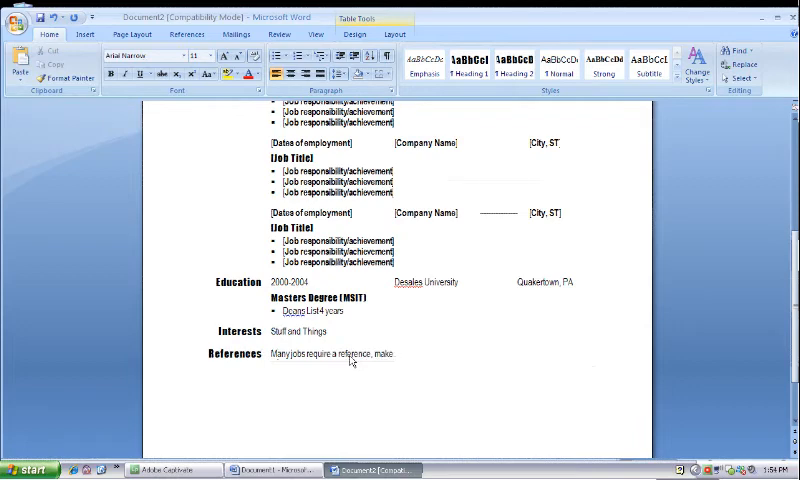
type("sure if they do you select a resume")
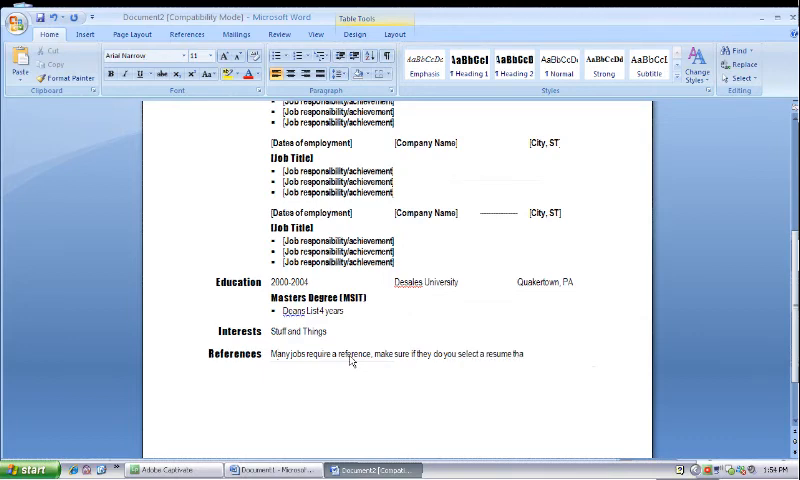
type("that has")
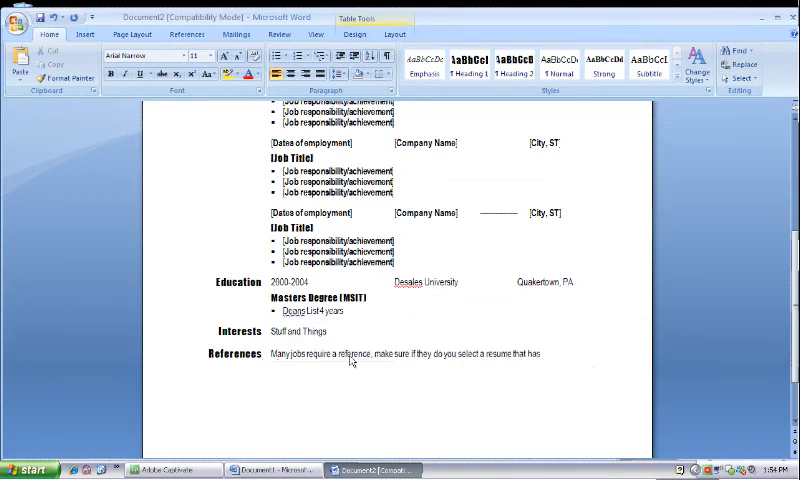
type("refe")
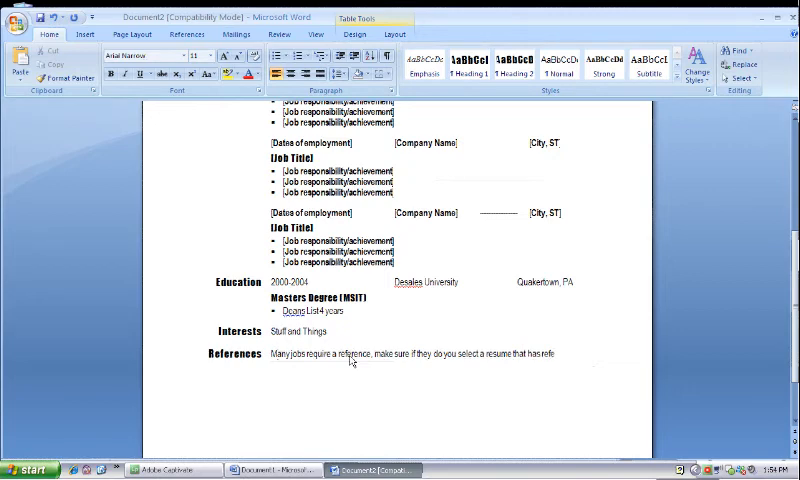
type("rance")
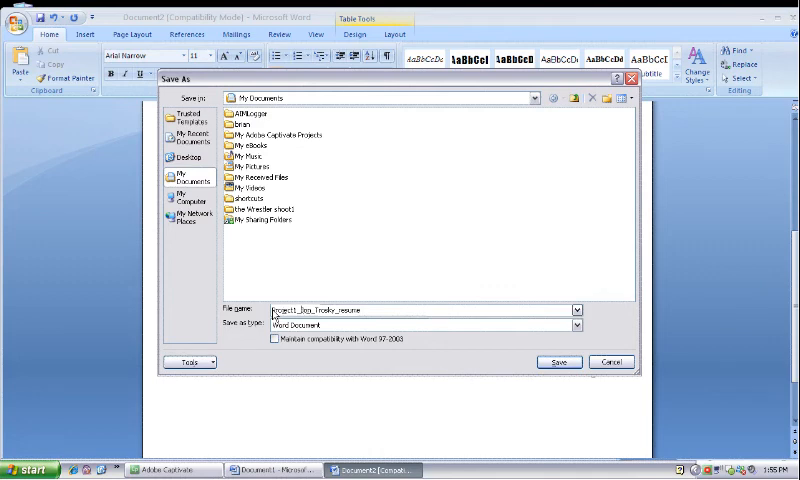
Point the Save As dialog at the Desktop folder, keeping the résumé file name.
left_click(184, 160)
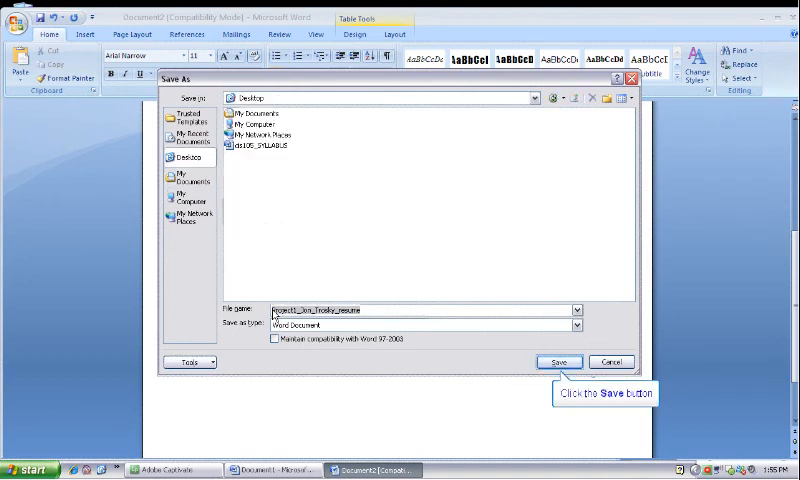
mouse_move(500, 328)
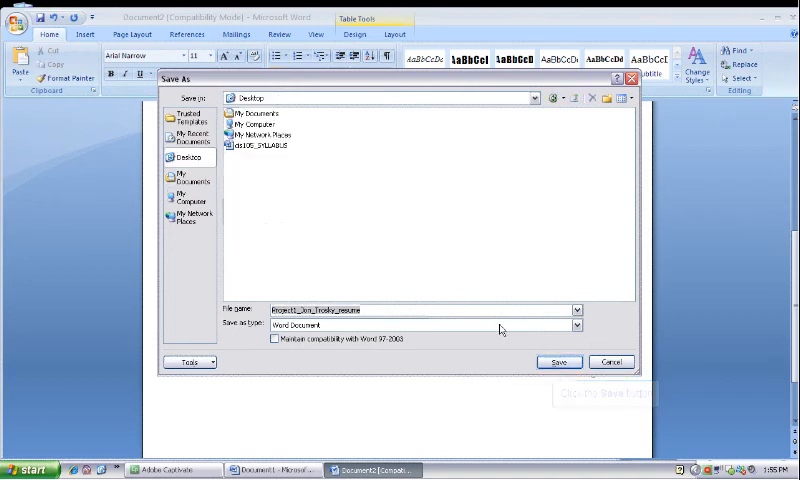